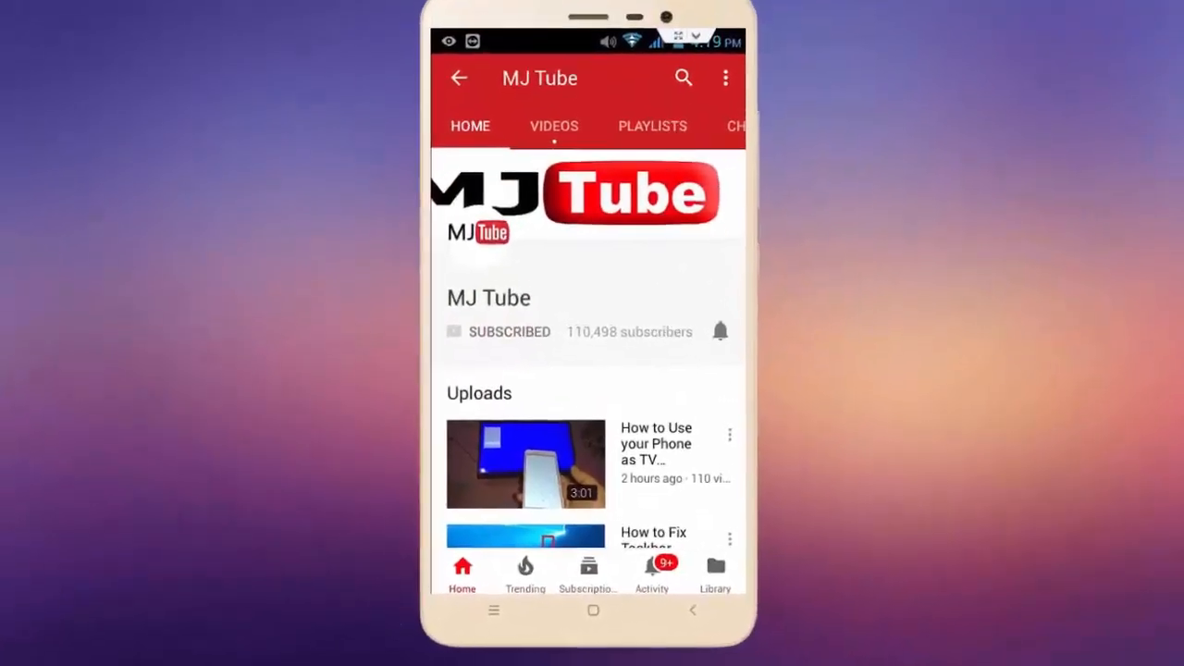
Step: Start a New Web Query from the Data ribbon's external data sources
{"action": "left_click", "coordinate": [720, 331]}
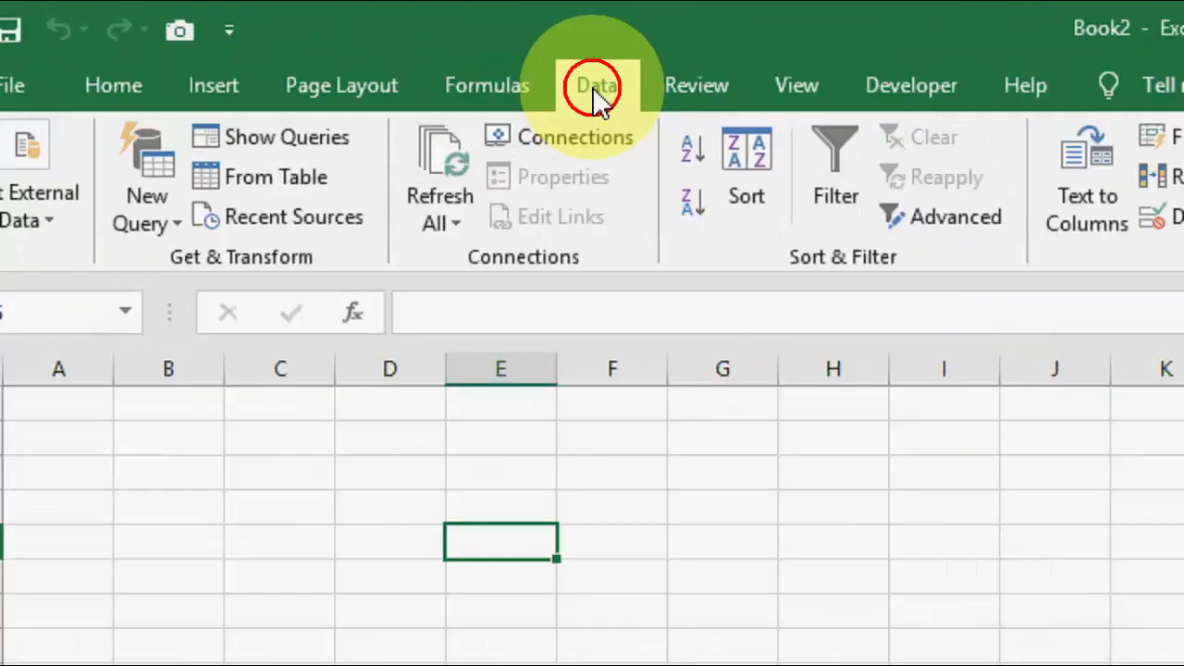
{"action": "left_click", "coordinate": [596, 85]}
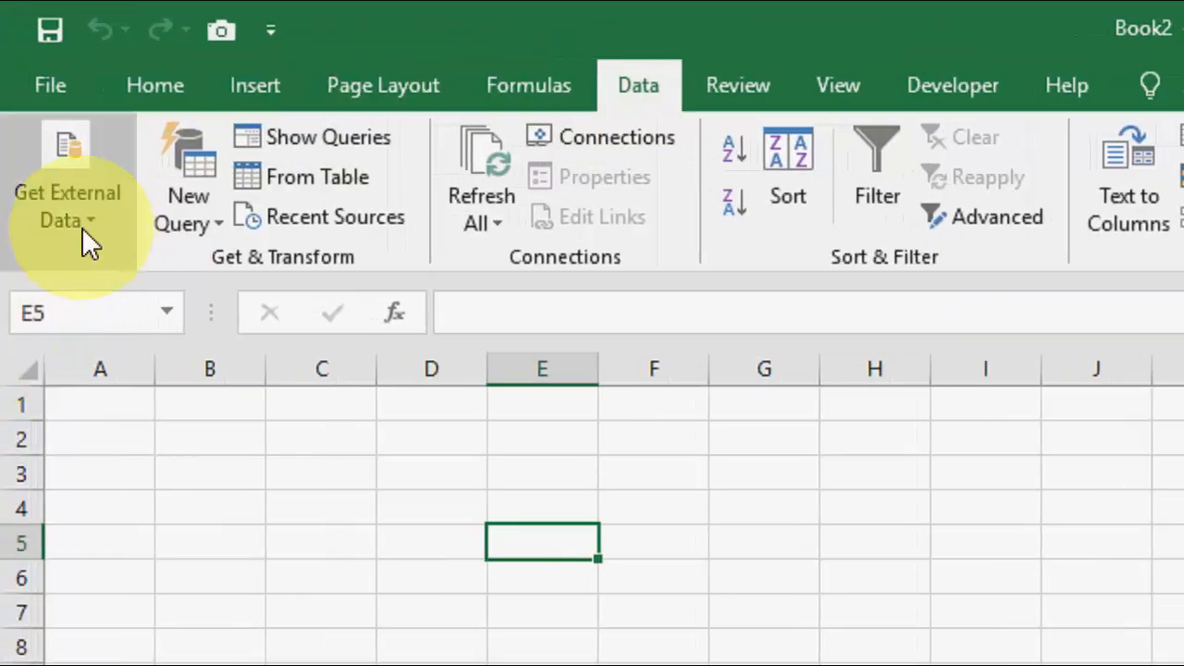
{"action": "left_click", "coordinate": [67, 206]}
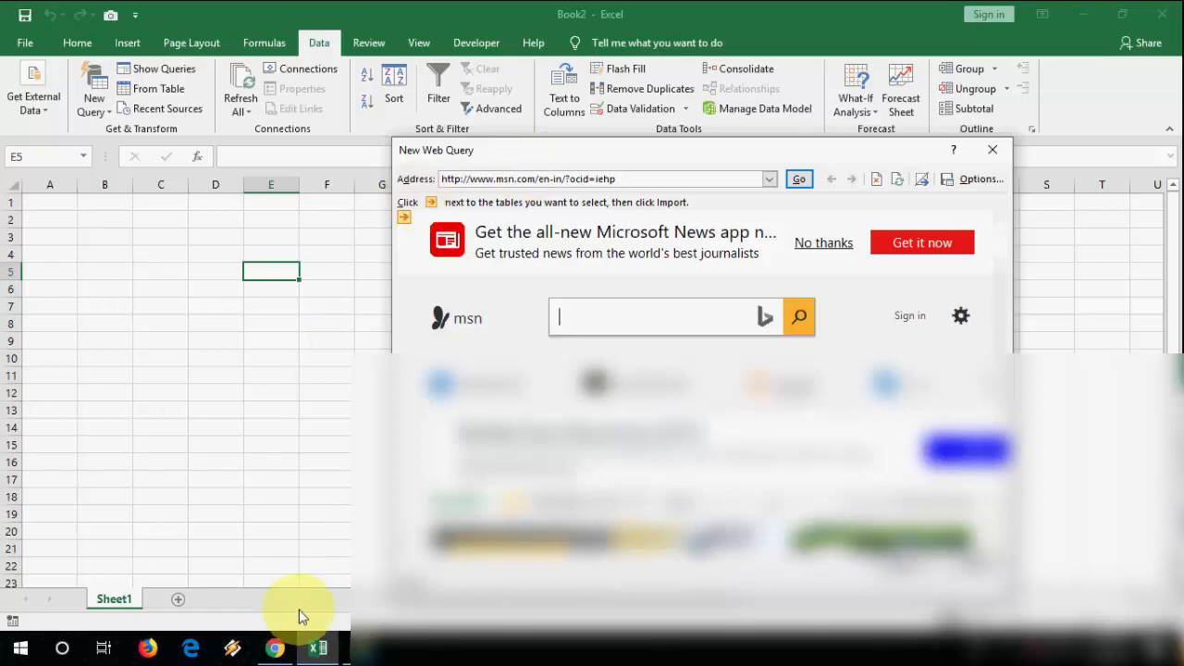
Step: Copy the gorillapod review page address from Chrome and load it in the query's Address box
{"action": "left_click", "coordinate": [274, 647]}
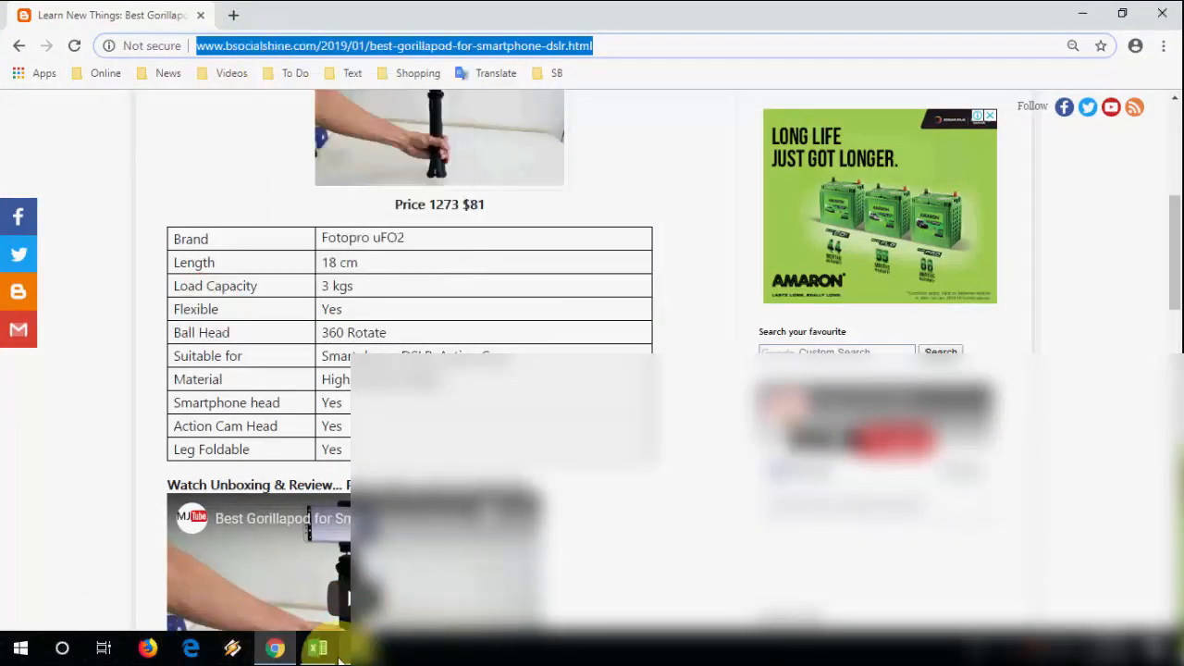
{"action": "left_click", "coordinate": [318, 648]}
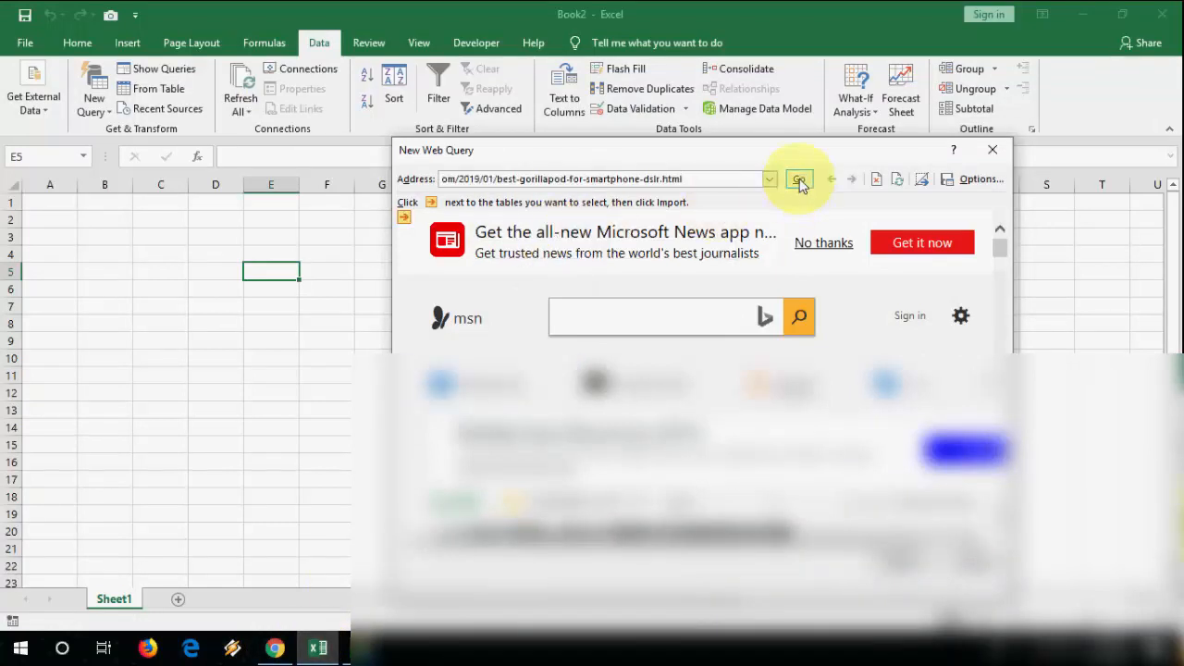
{"action": "left_click", "coordinate": [799, 178]}
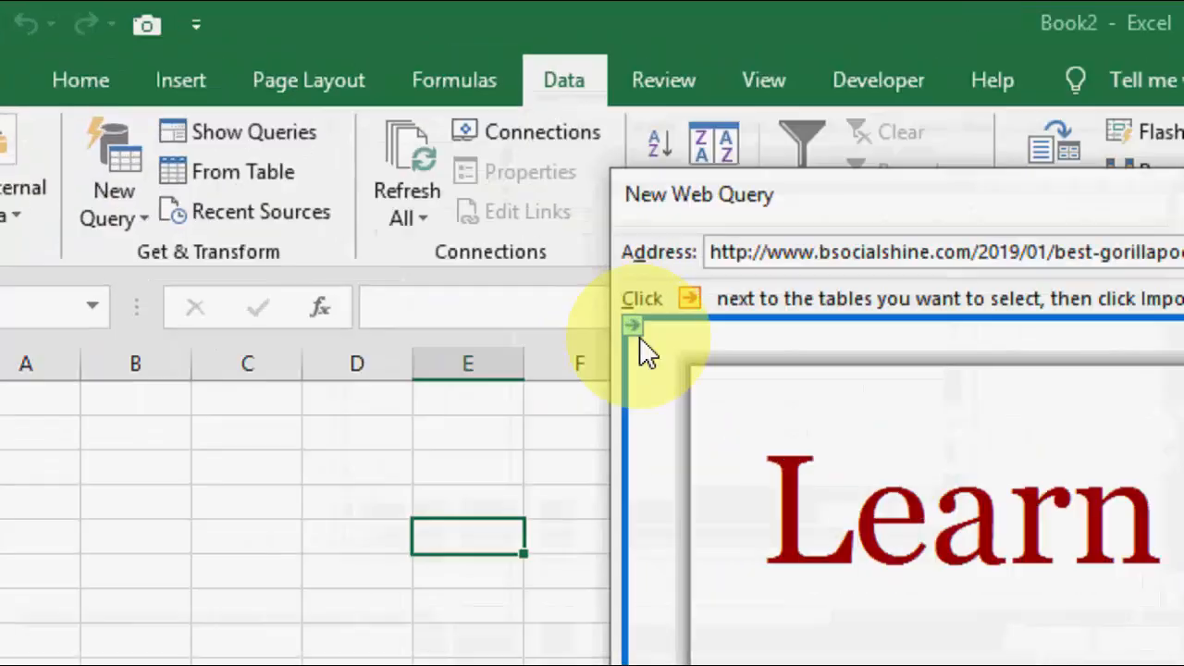
{"action": "mouse_move", "coordinate": [632, 326]}
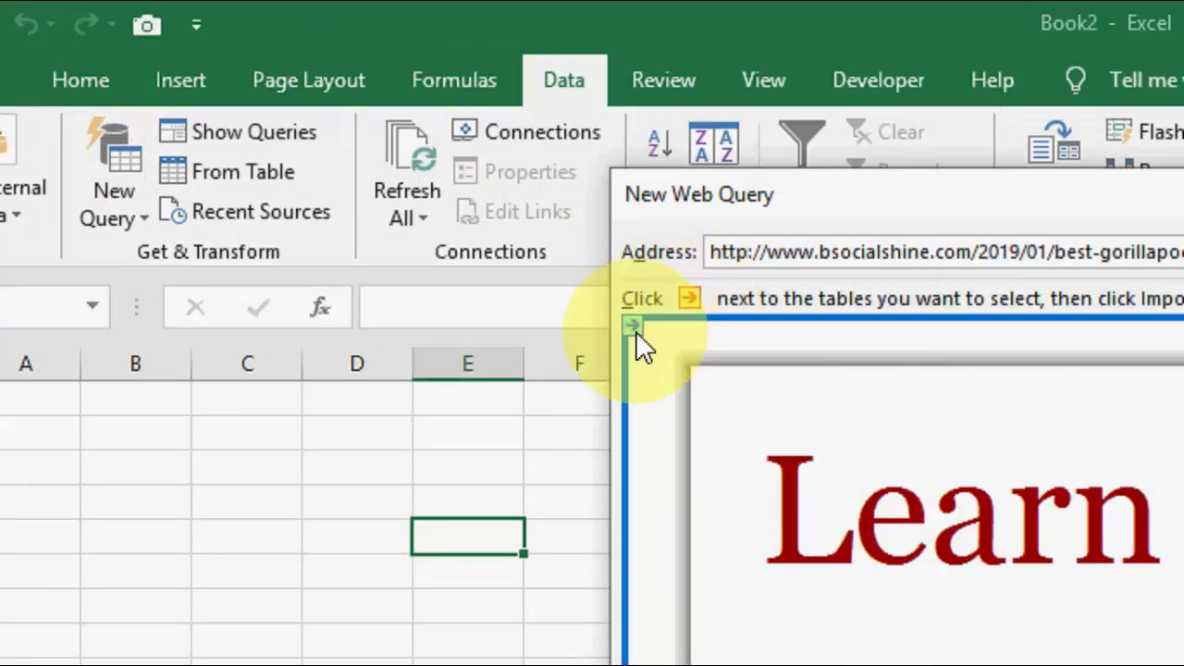
Step: Mark the Brand / Length / Load Capacity specification table on the page for import
{"action": "left_click", "coordinate": [633, 325]}
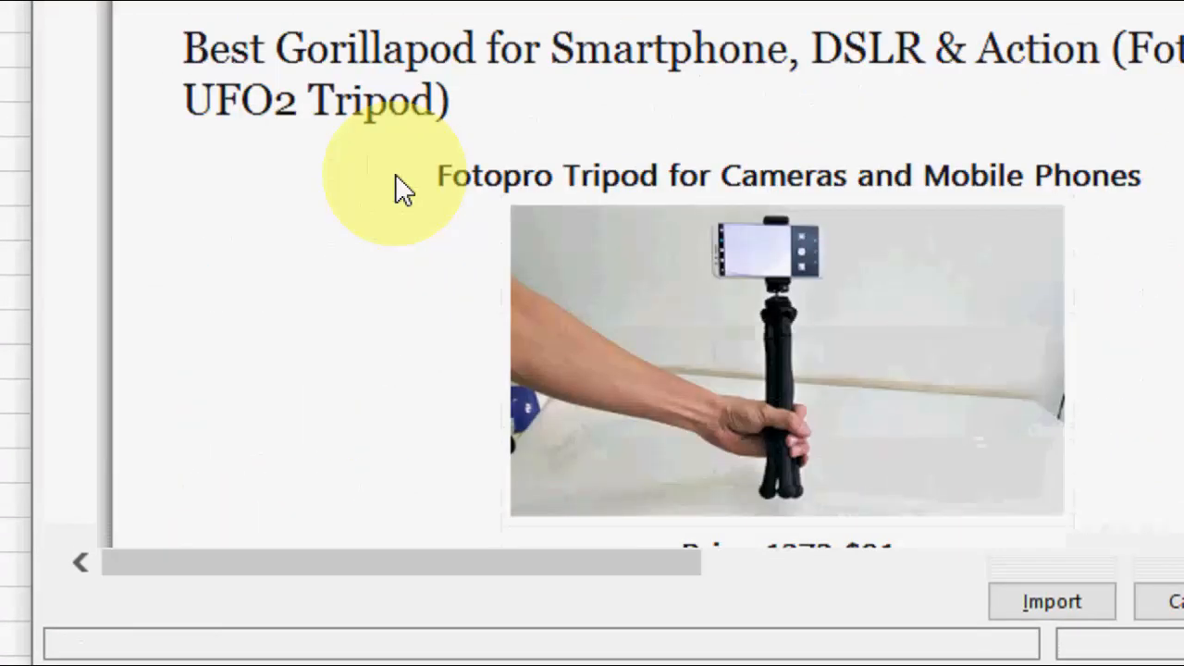
{"action": "scroll", "scroll_direction": "down", "scroll_amount": 3}
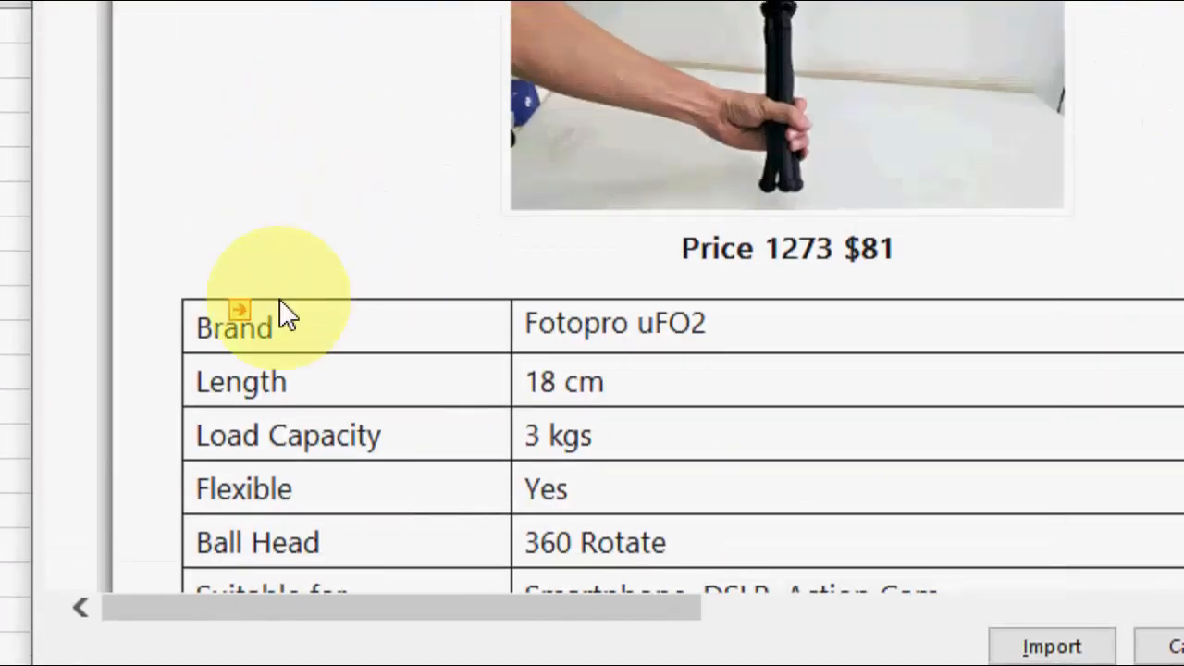
{"action": "mouse_move", "coordinate": [239, 309]}
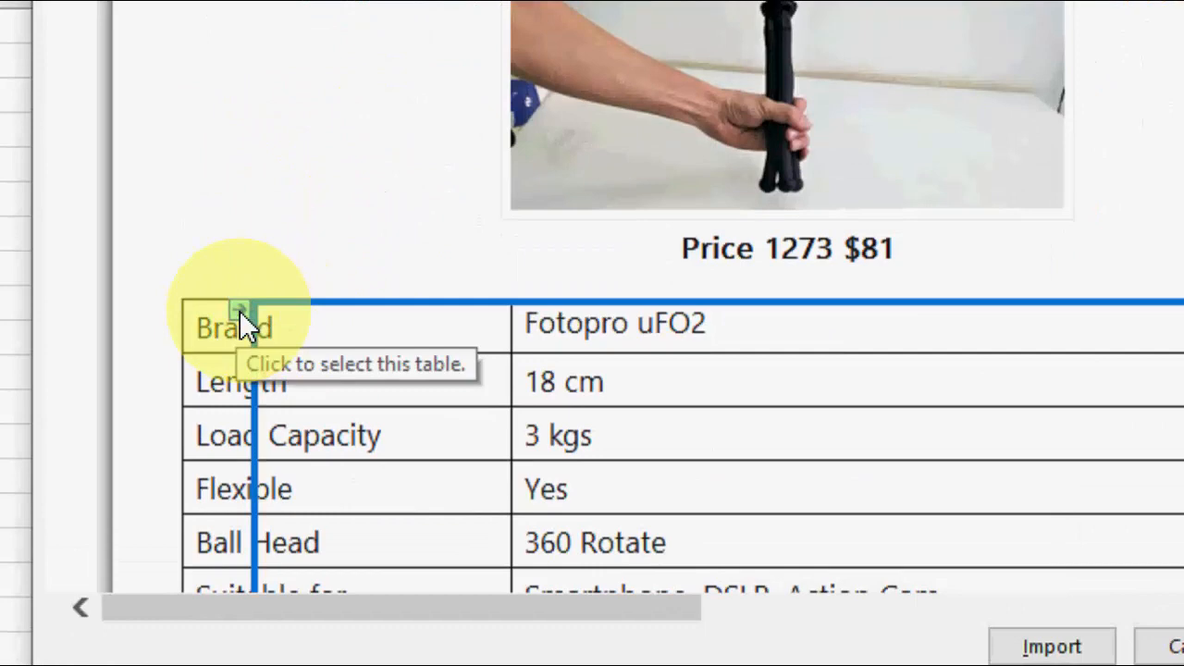
{"action": "scroll", "scroll_direction": "down", "scroll_amount": 3}
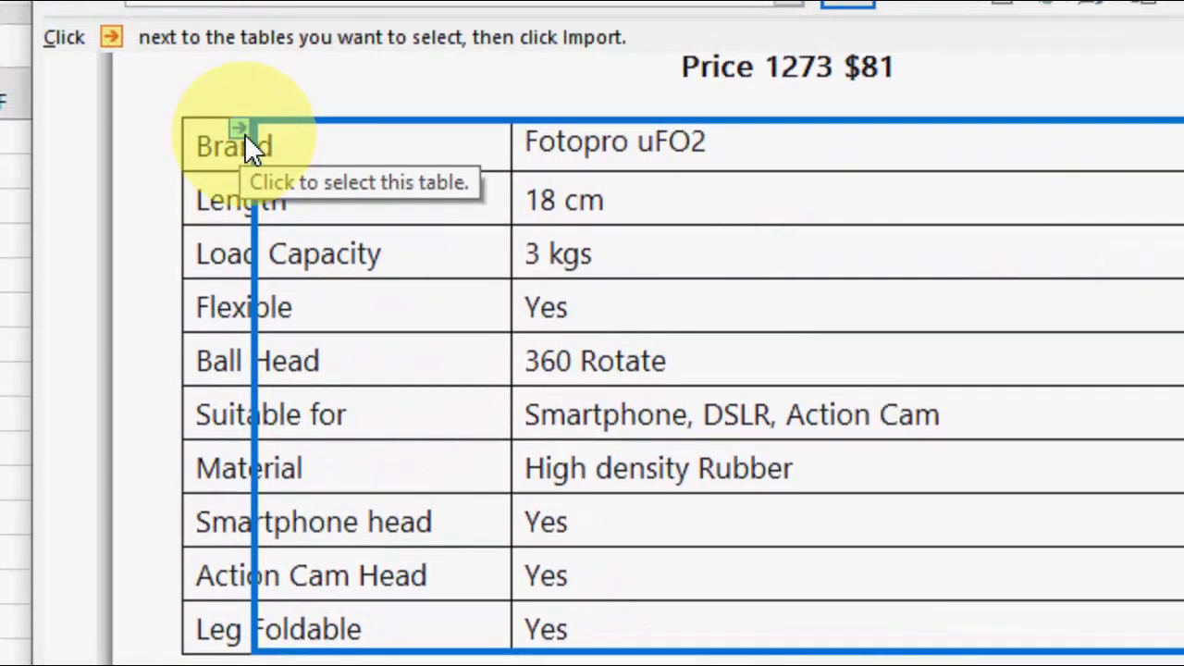
{"action": "scroll", "scroll_direction": "down", "scroll_amount": 3}
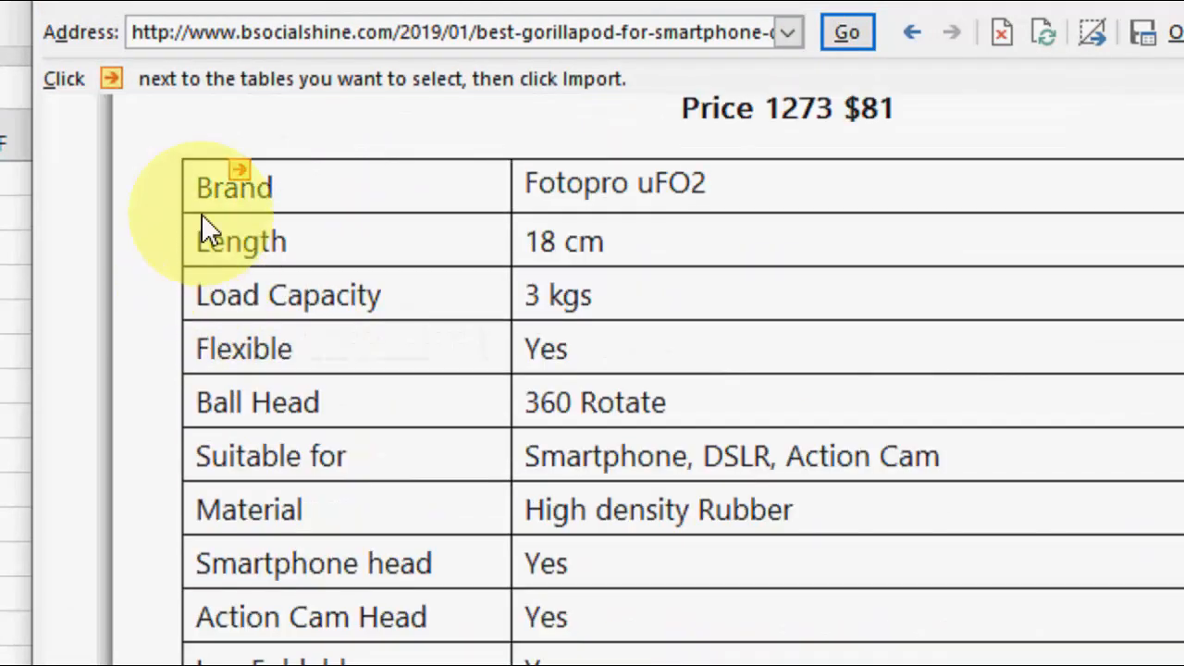
{"action": "scroll", "scroll_direction": "down", "scroll_amount": 3}
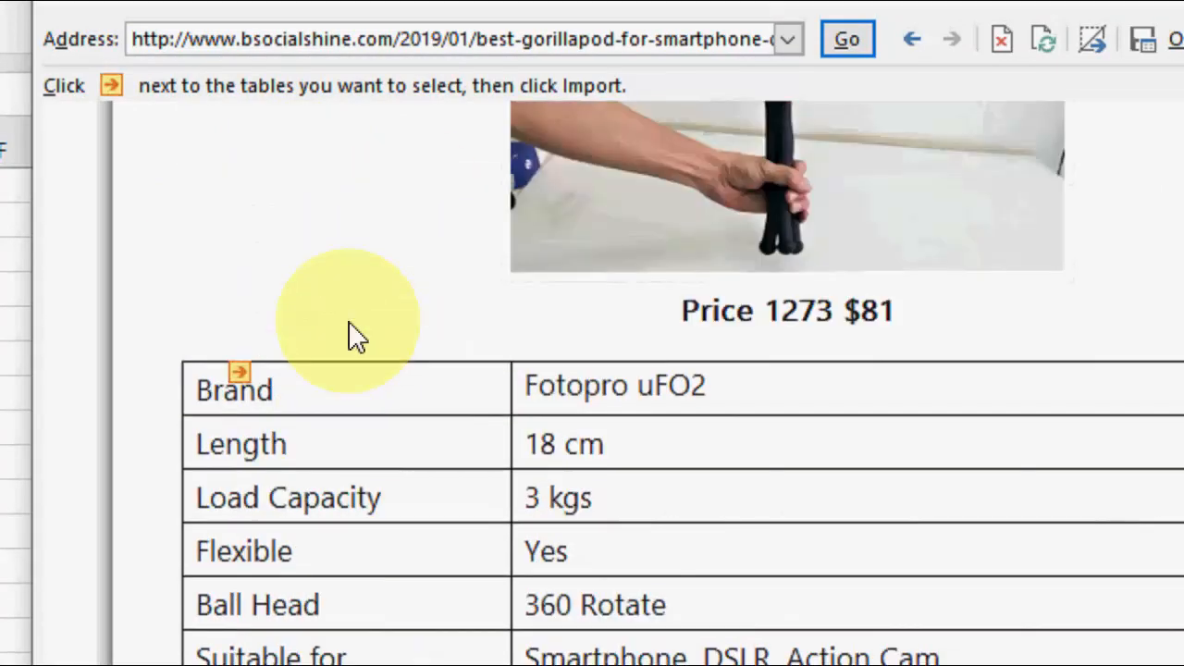
{"action": "scroll", "scroll_direction": "down", "scroll_amount": 3}
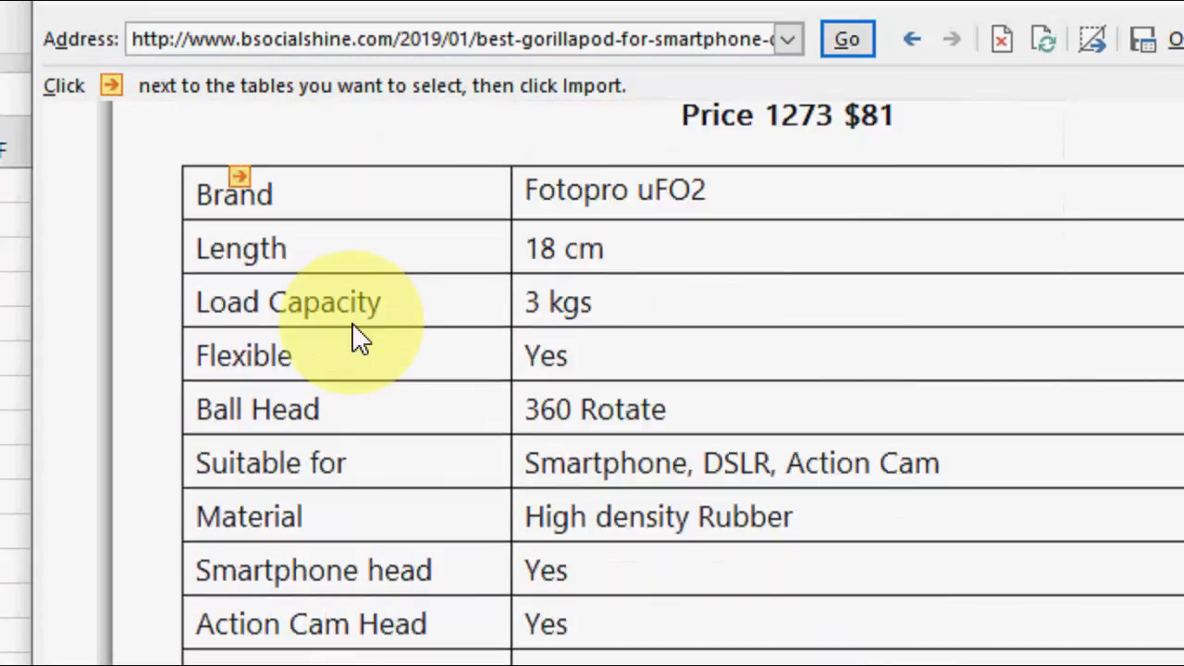
{"action": "mouse_move", "coordinate": [239, 175]}
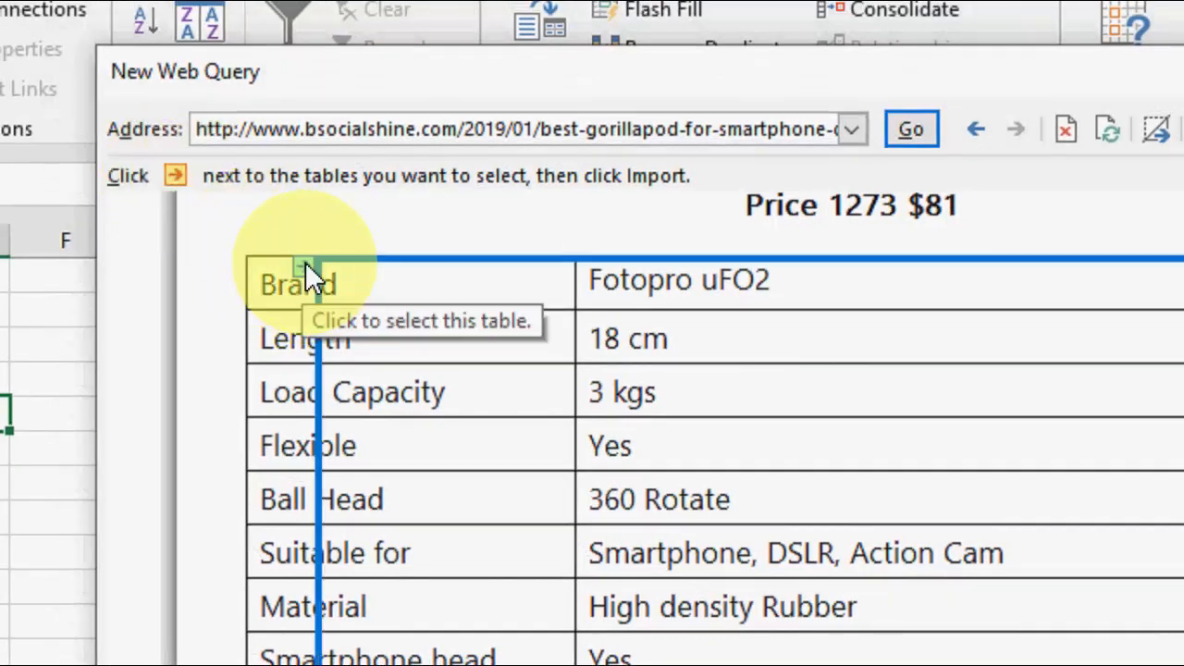
{"action": "left_click", "coordinate": [305, 268]}
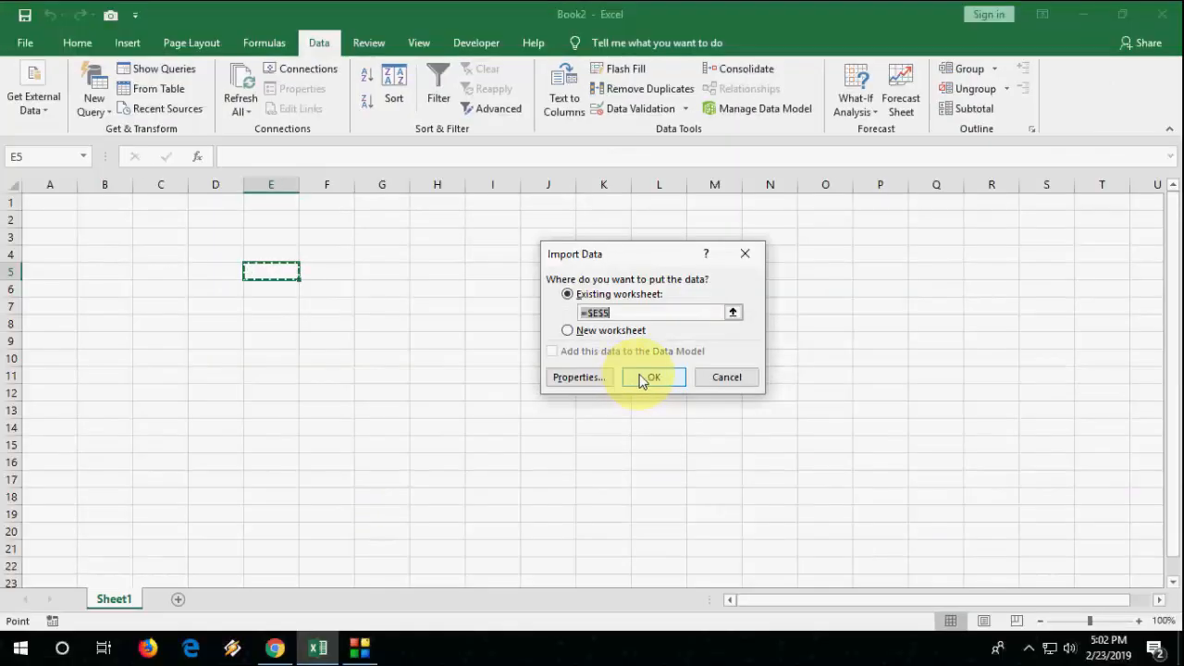
Step: Import the spec table into the existing worksheet at $E$5, filling E5:F14
{"action": "left_click", "coordinate": [653, 377]}
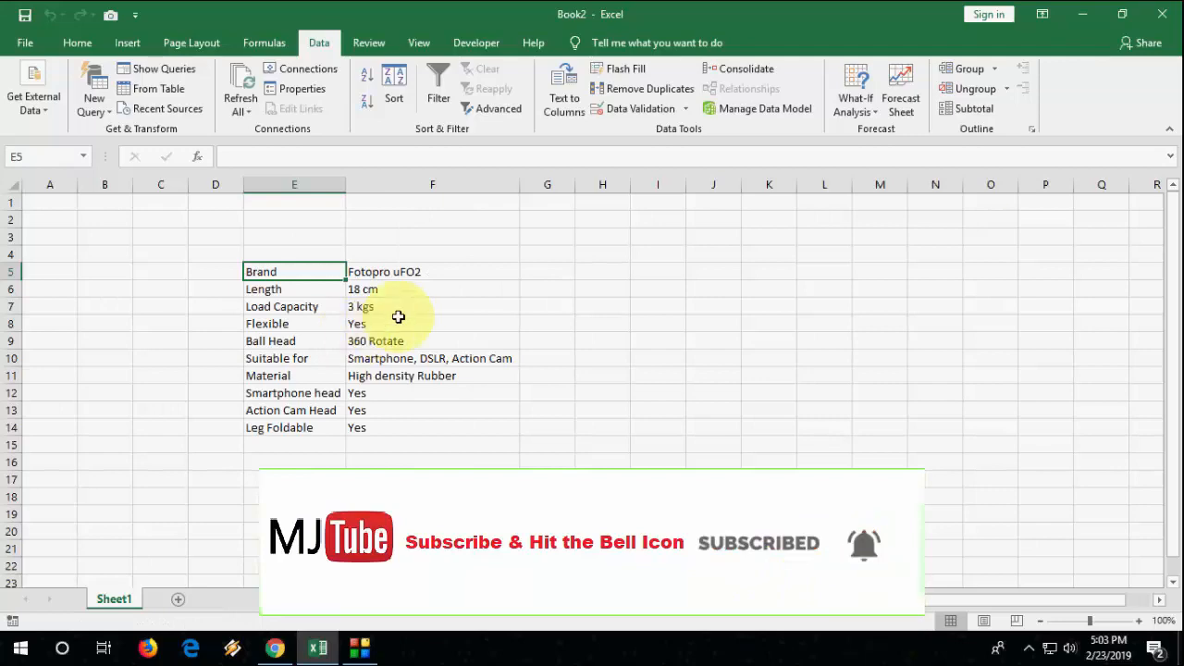
{"action": "left_click", "coordinate": [274, 648]}
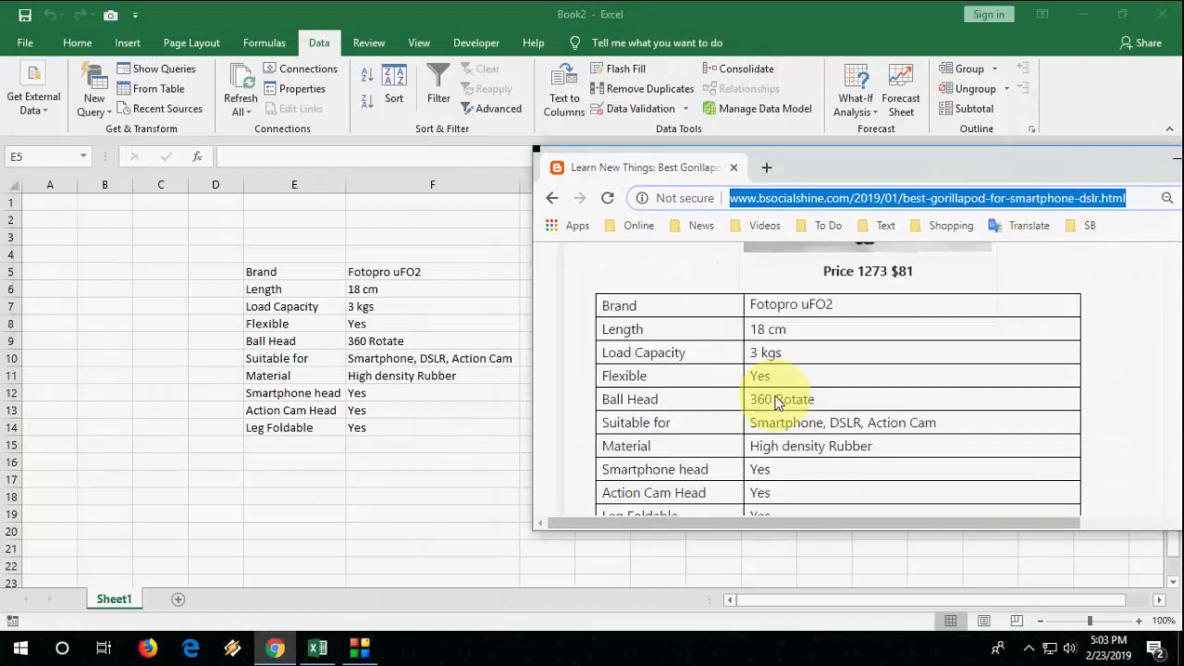
{"action": "scroll", "scroll_direction": "down", "scroll_amount": 3}
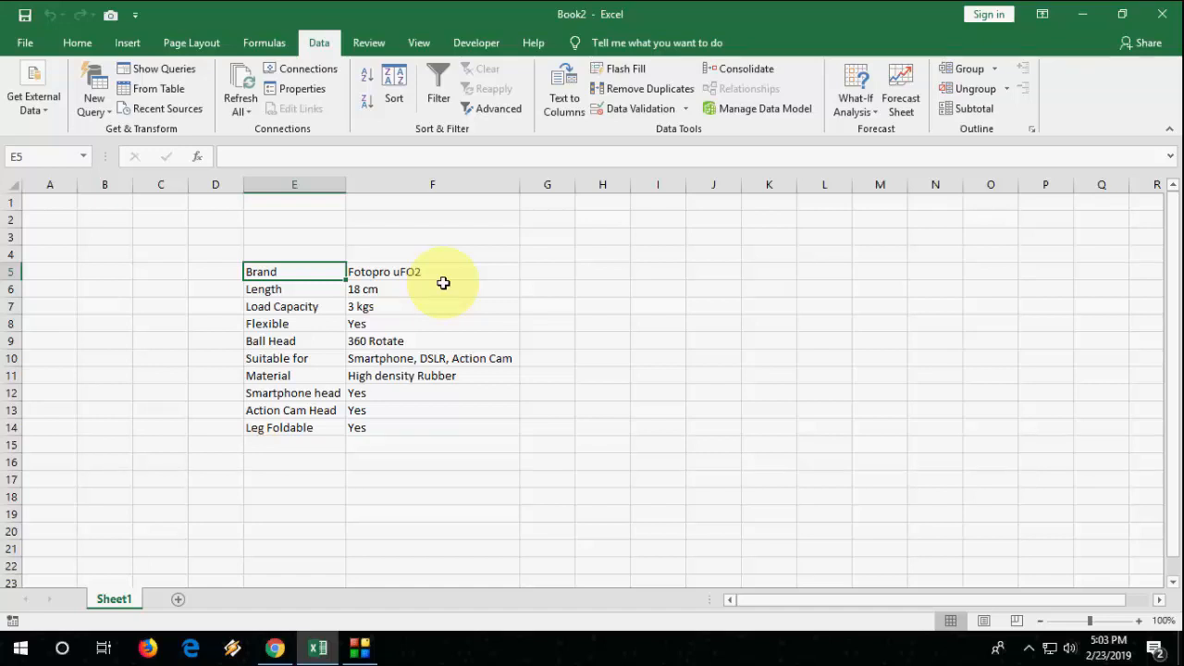
{"action": "left_click", "coordinate": [433, 288]}
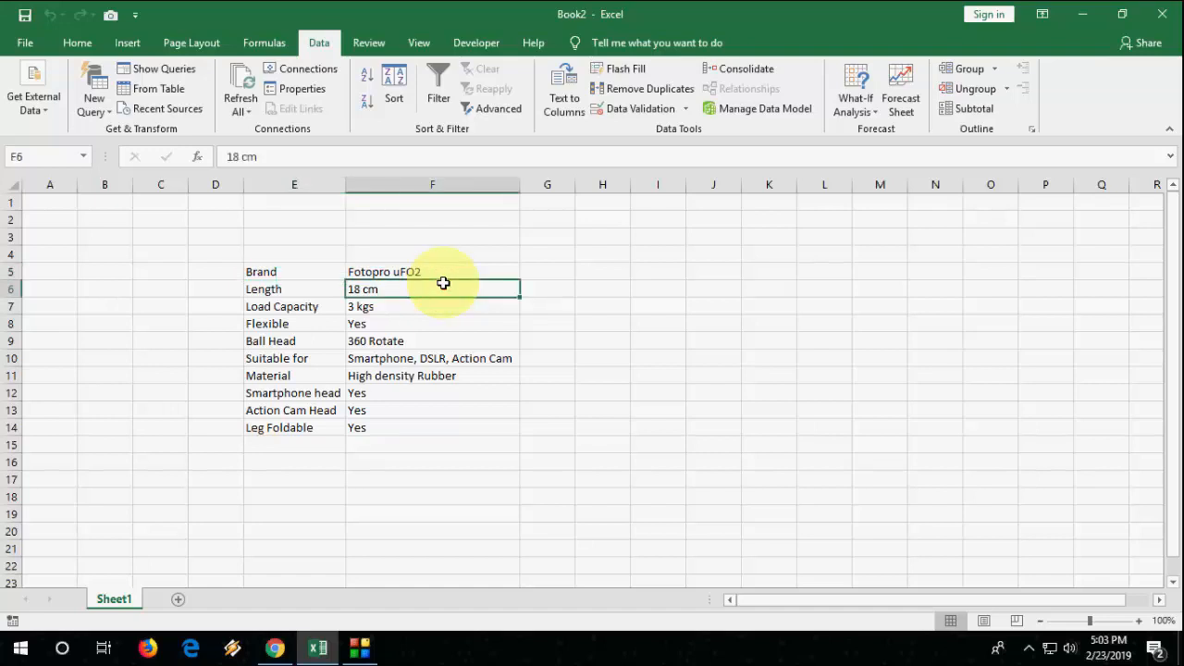
{"action": "left_click", "coordinate": [548, 270]}
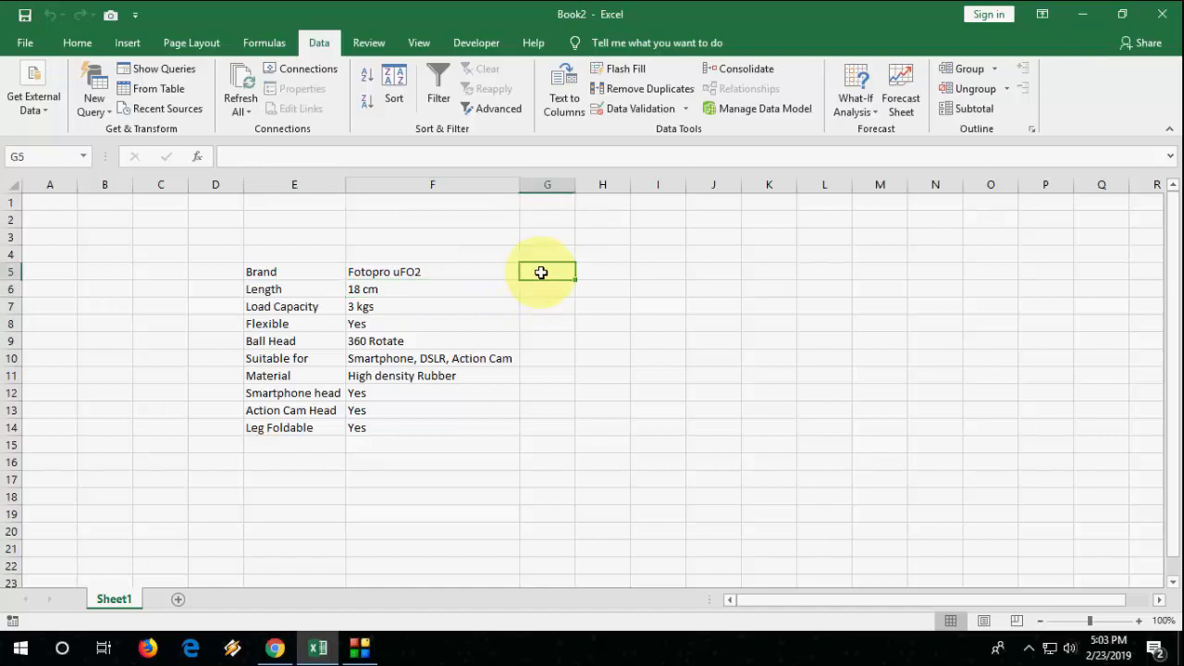